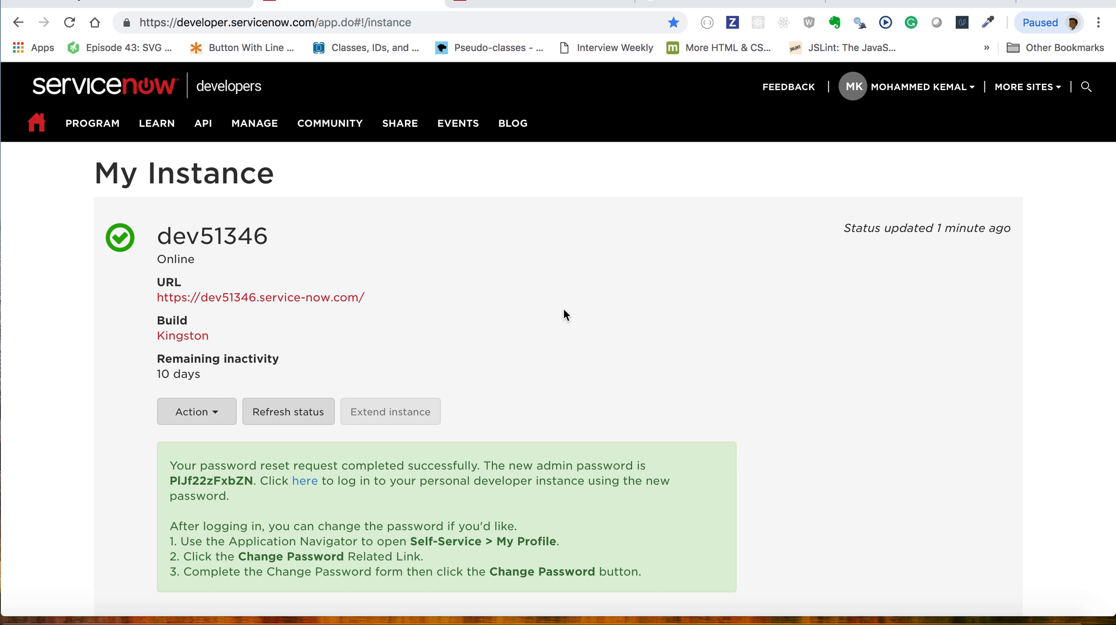
{"action": "mouse_move", "coordinate": [299, 491]}
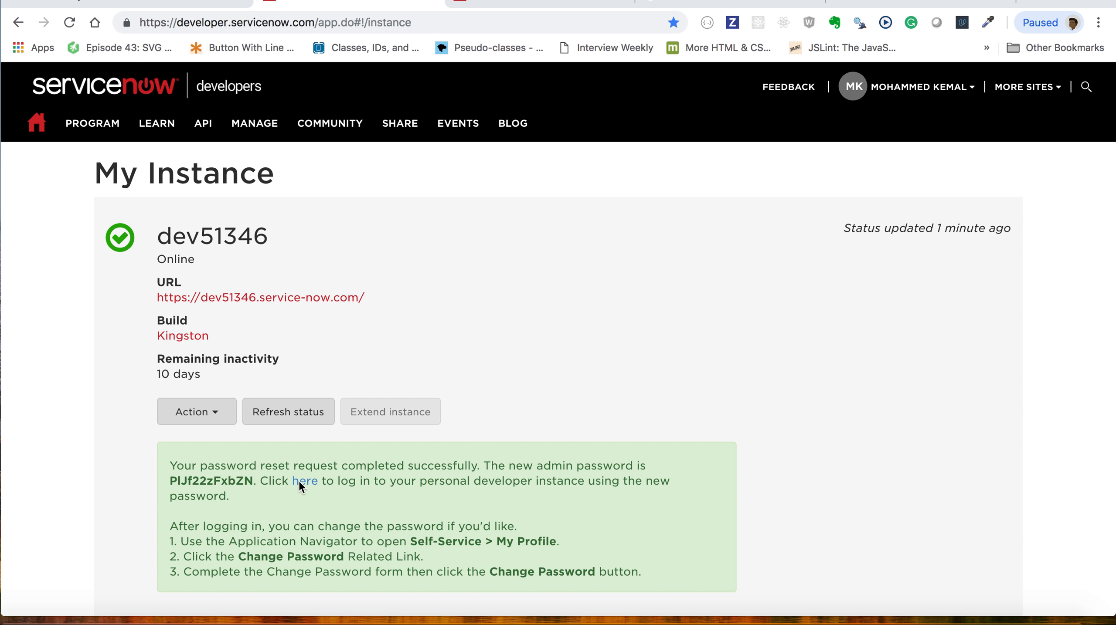
{"action": "mouse_move", "coordinate": [210, 320]}
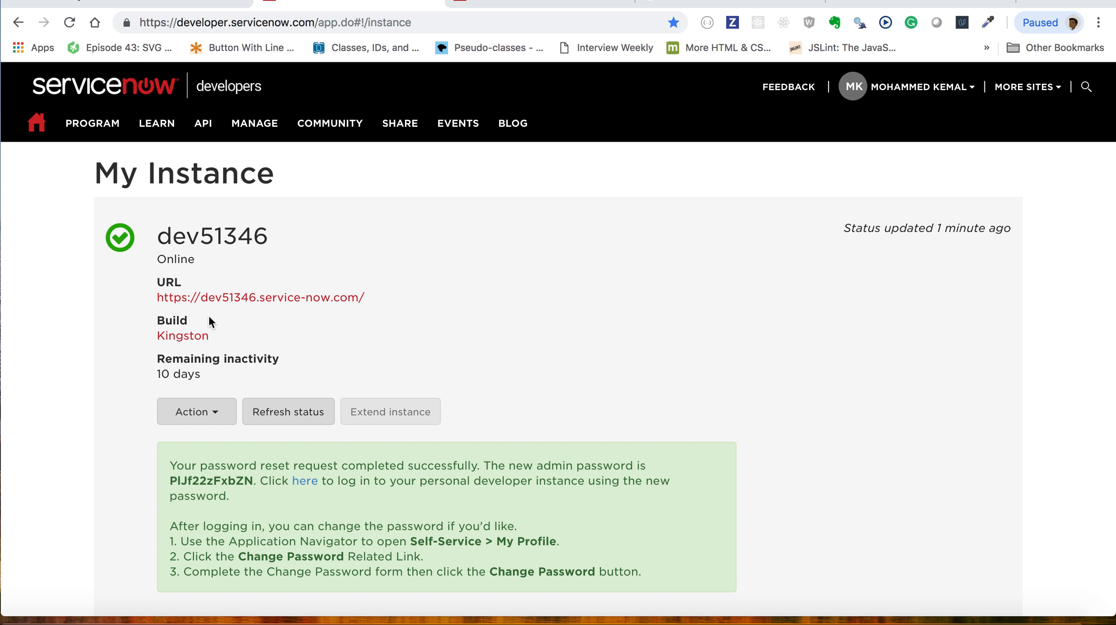
{"action": "mouse_move", "coordinate": [306, 487]}
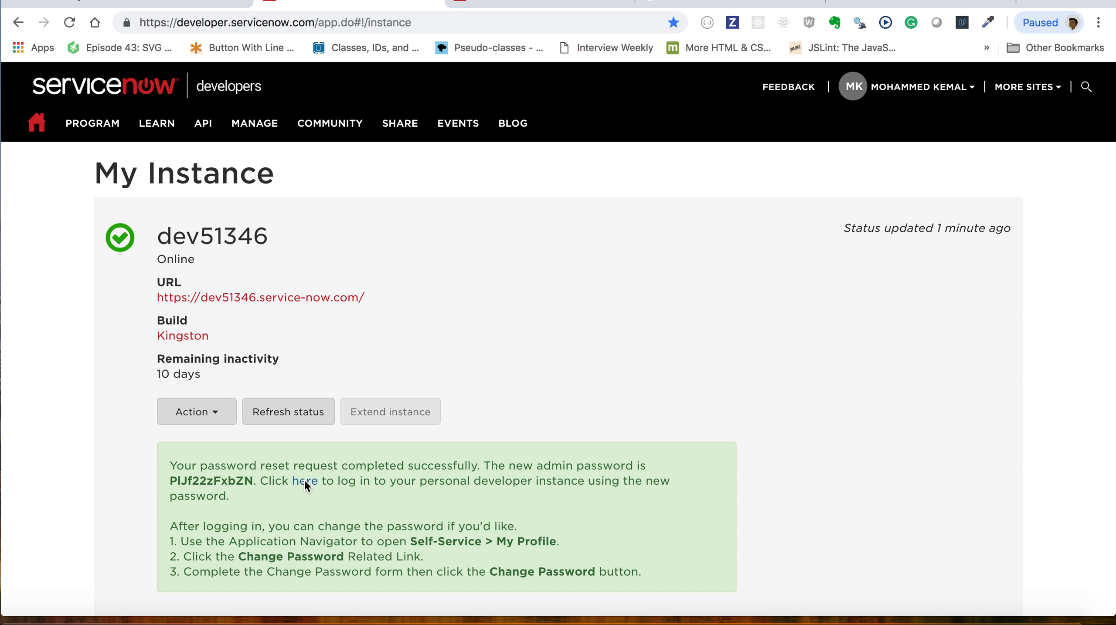
{"action": "mouse_move", "coordinate": [303, 489]}
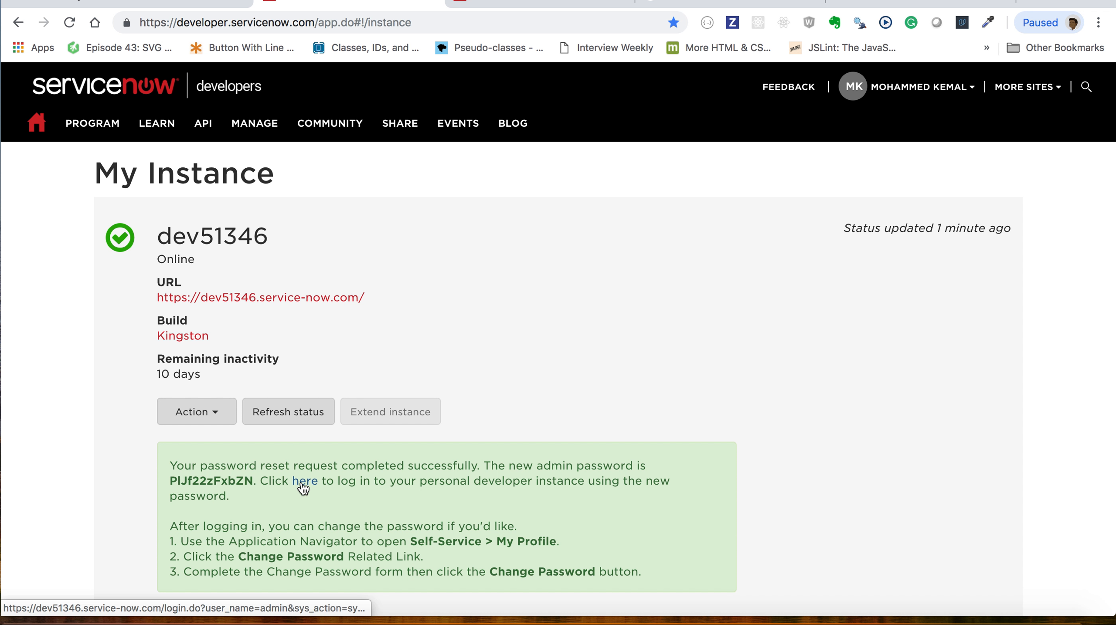
Log into the personal developer instance via the 'here' link
{"action": "left_click", "coordinate": [304, 481]}
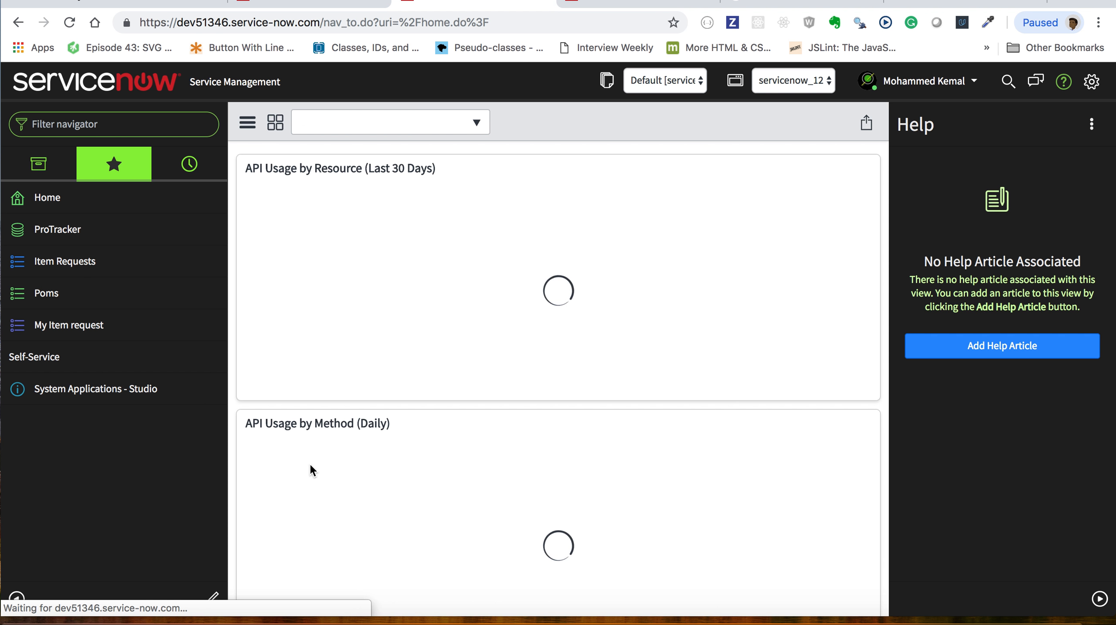
{"action": "mouse_move", "coordinate": [248, 122]}
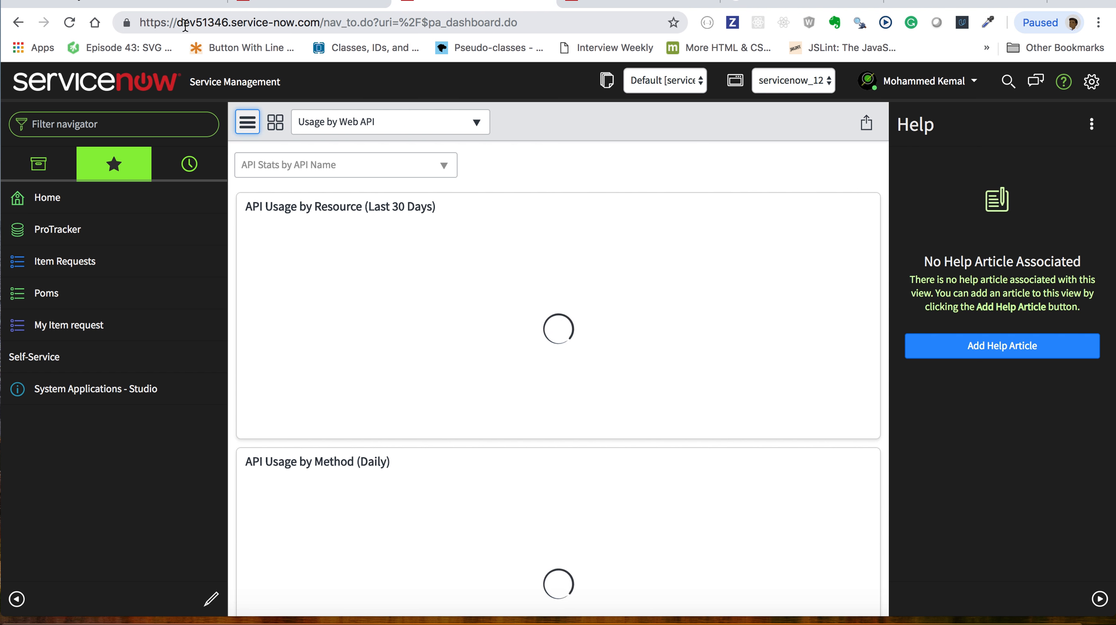
{"action": "mouse_move", "coordinate": [63, 193]}
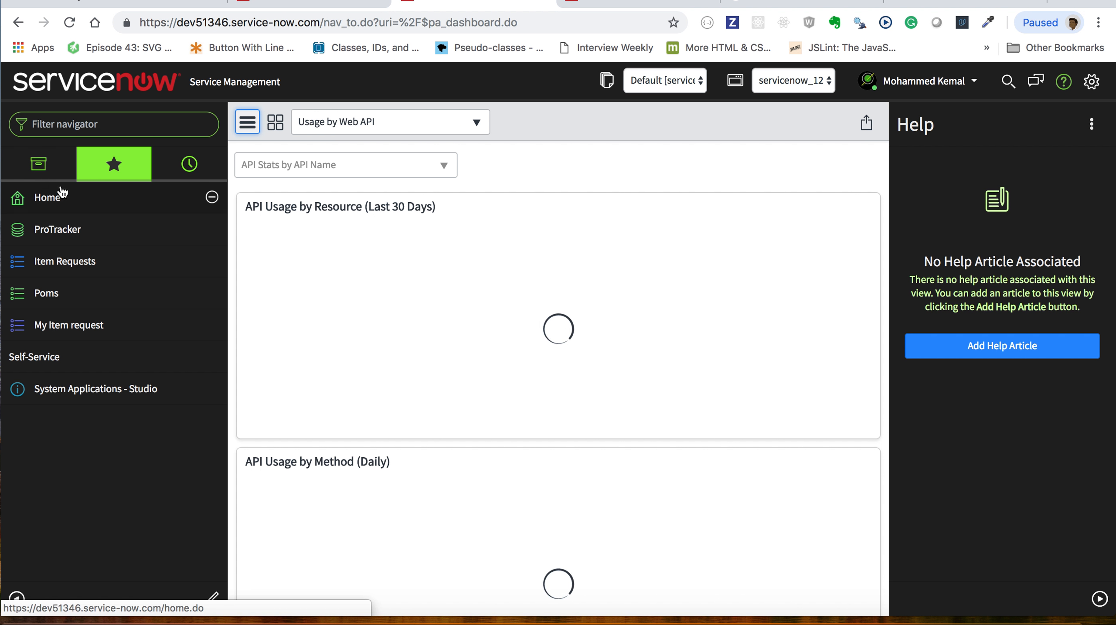
{"action": "mouse_move", "coordinate": [104, 83]}
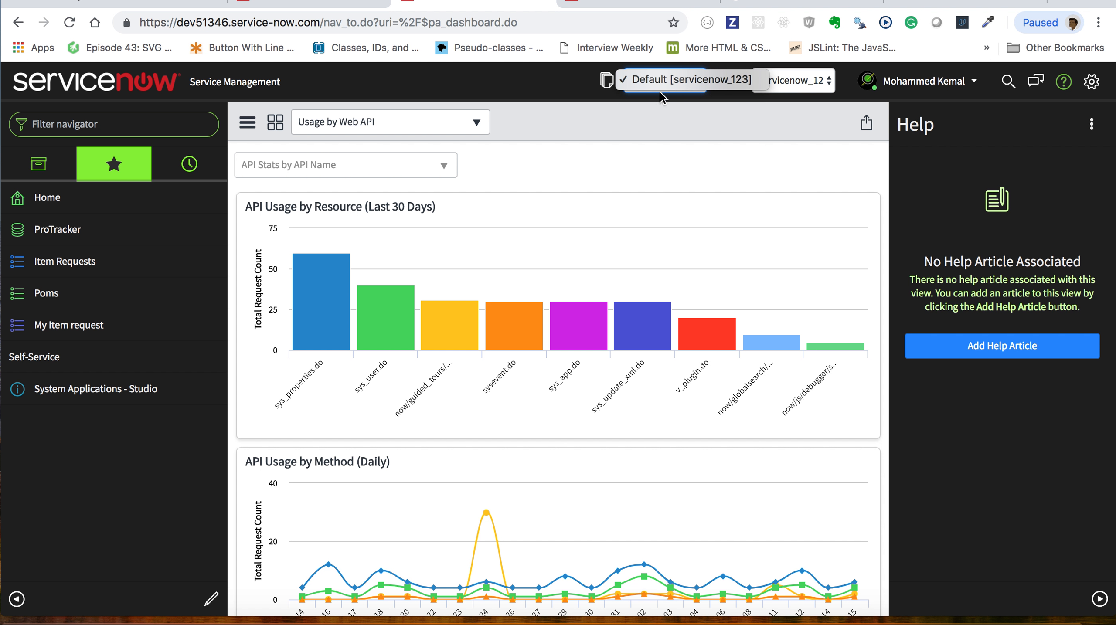
{"action": "mouse_move", "coordinate": [673, 104]}
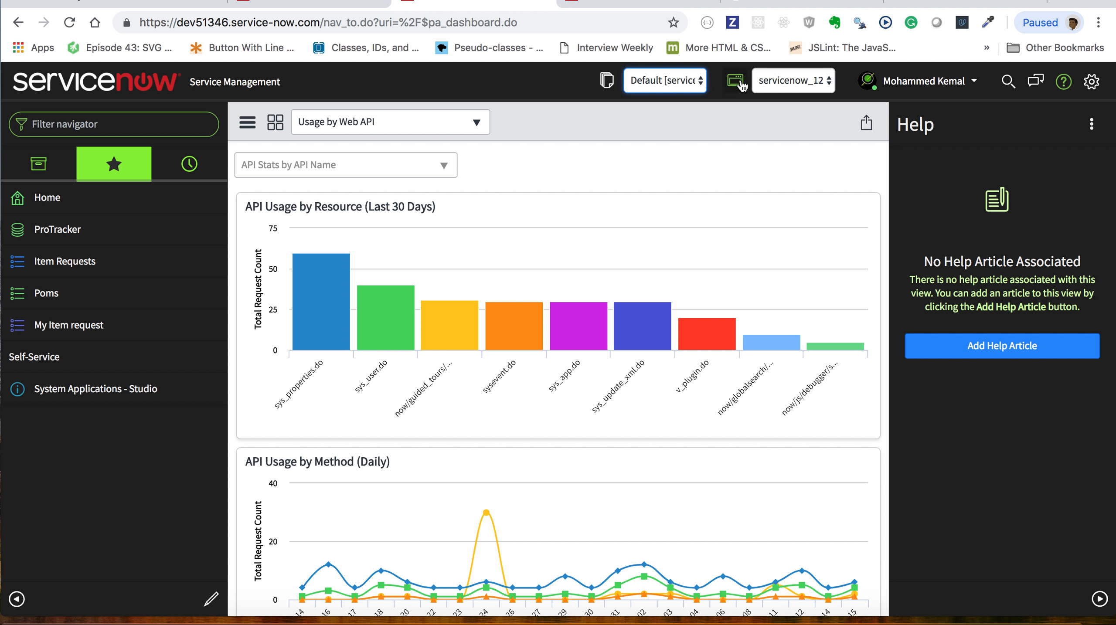
{"action": "mouse_move", "coordinate": [734, 80]}
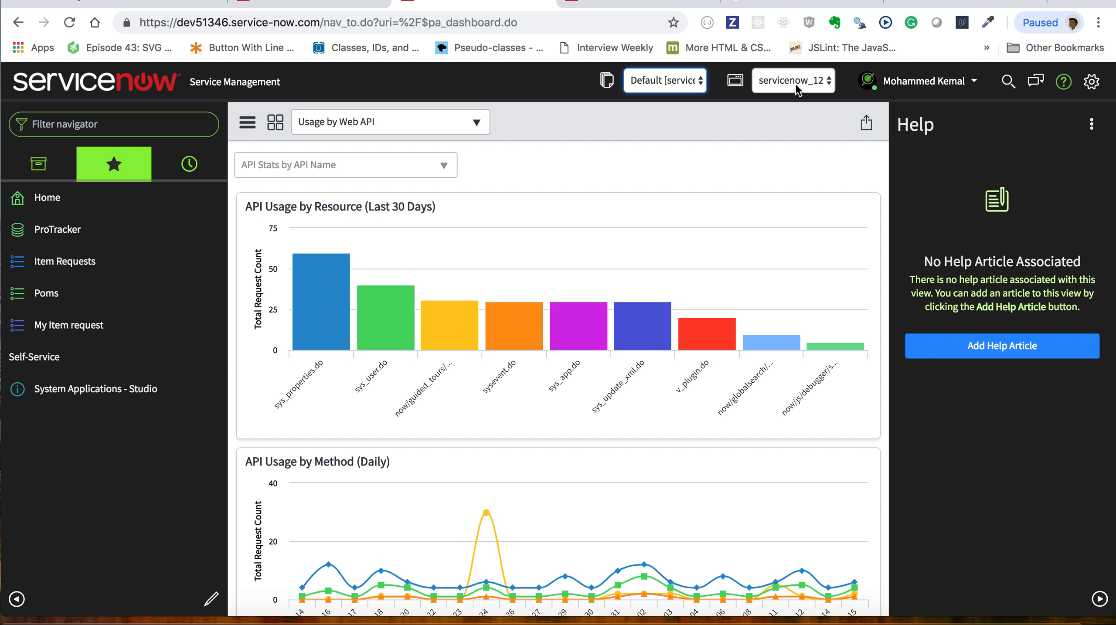
{"action": "mouse_move", "coordinate": [926, 87]}
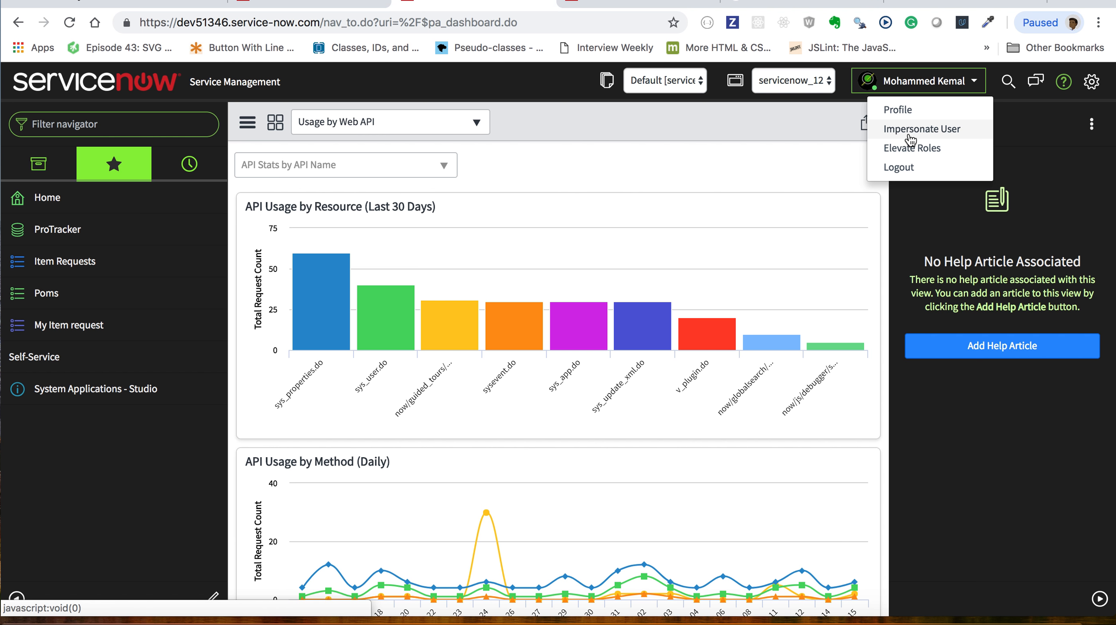
{"action": "mouse_move", "coordinate": [904, 147]}
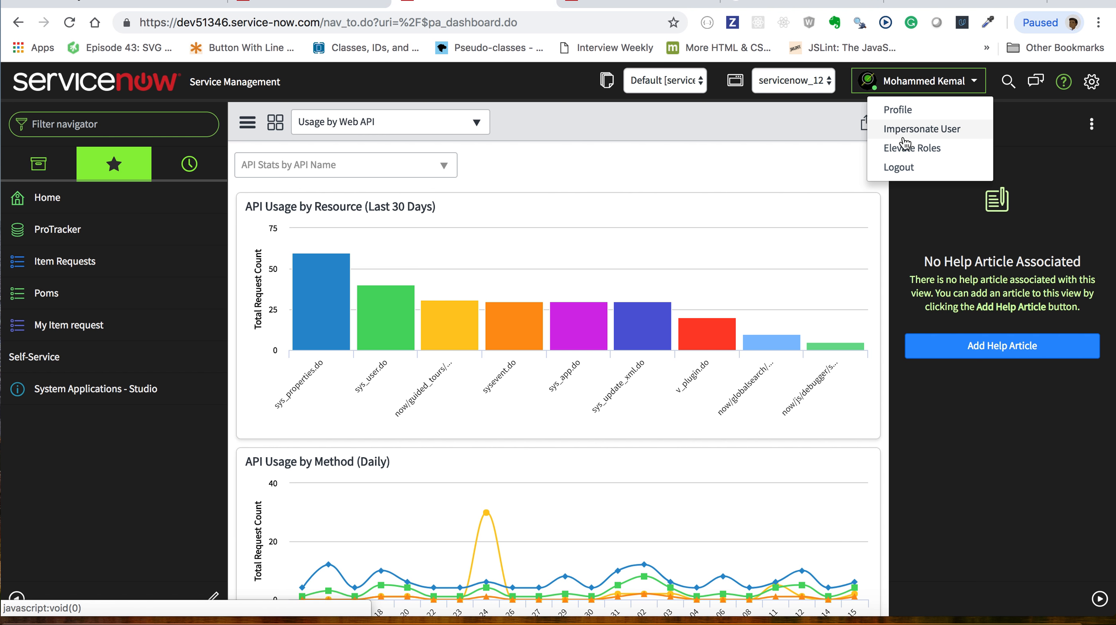
{"action": "left_click", "coordinate": [923, 129]}
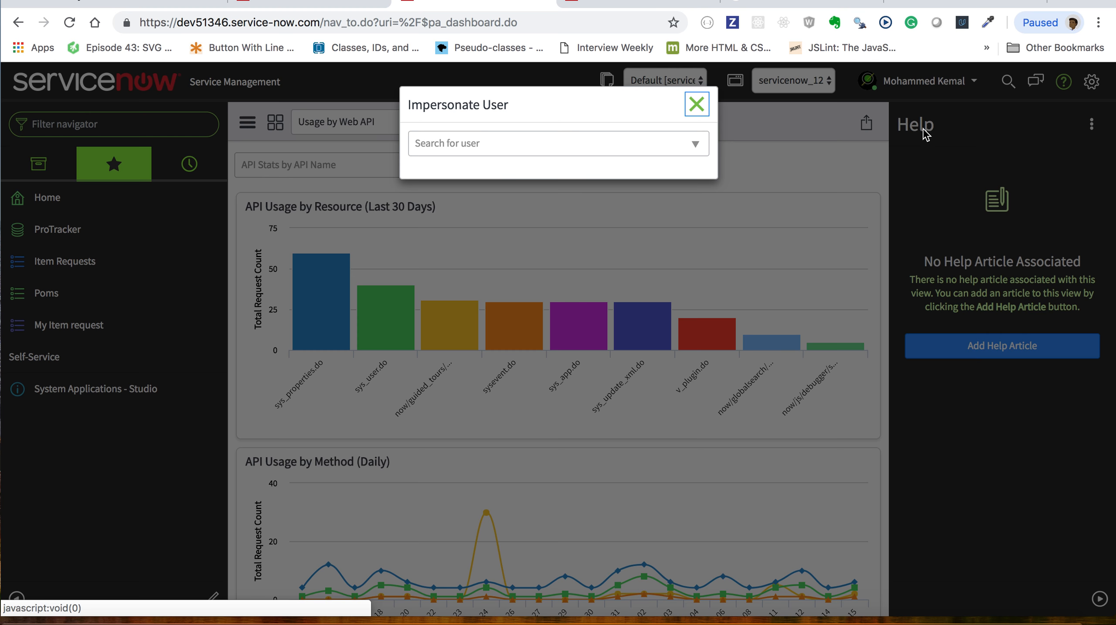
{"action": "left_click", "coordinate": [557, 143]}
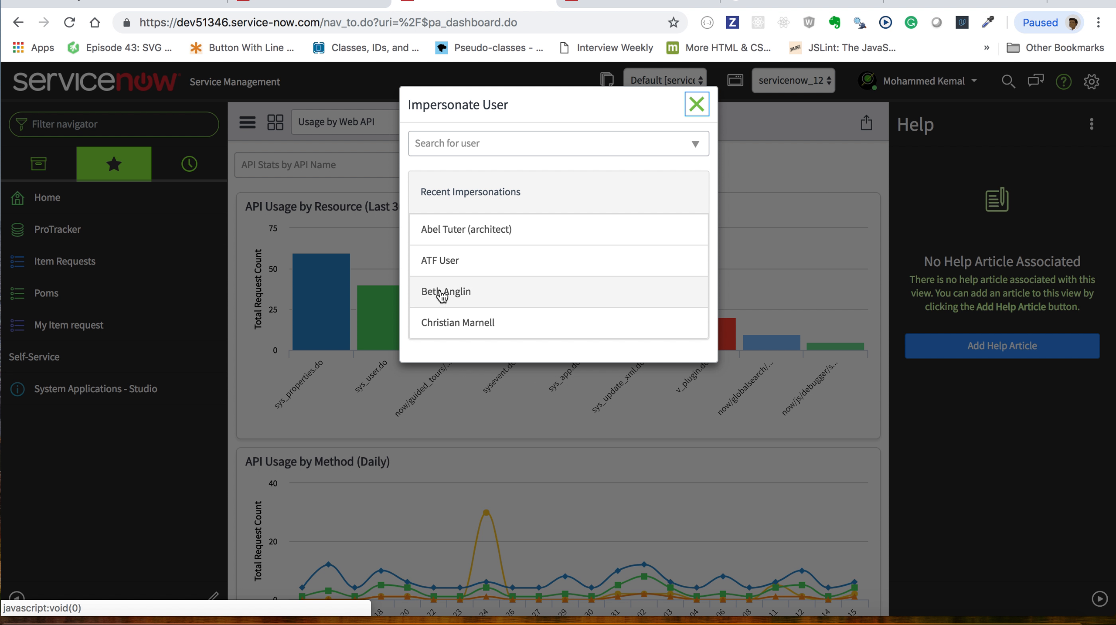
{"action": "mouse_move", "coordinate": [445, 298]}
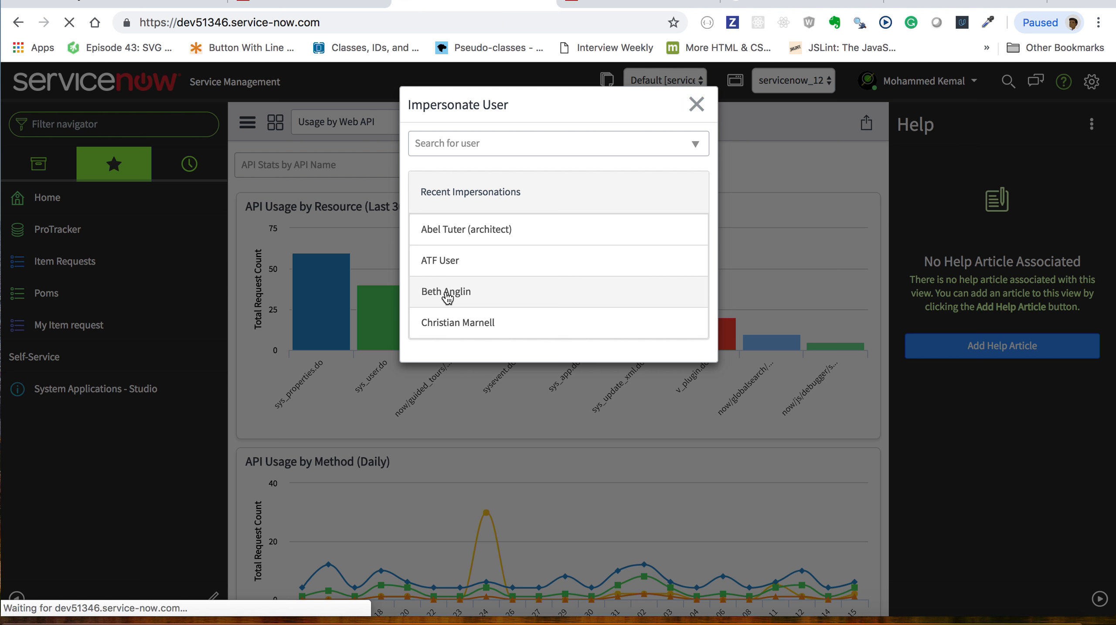
{"action": "left_click", "coordinate": [446, 297]}
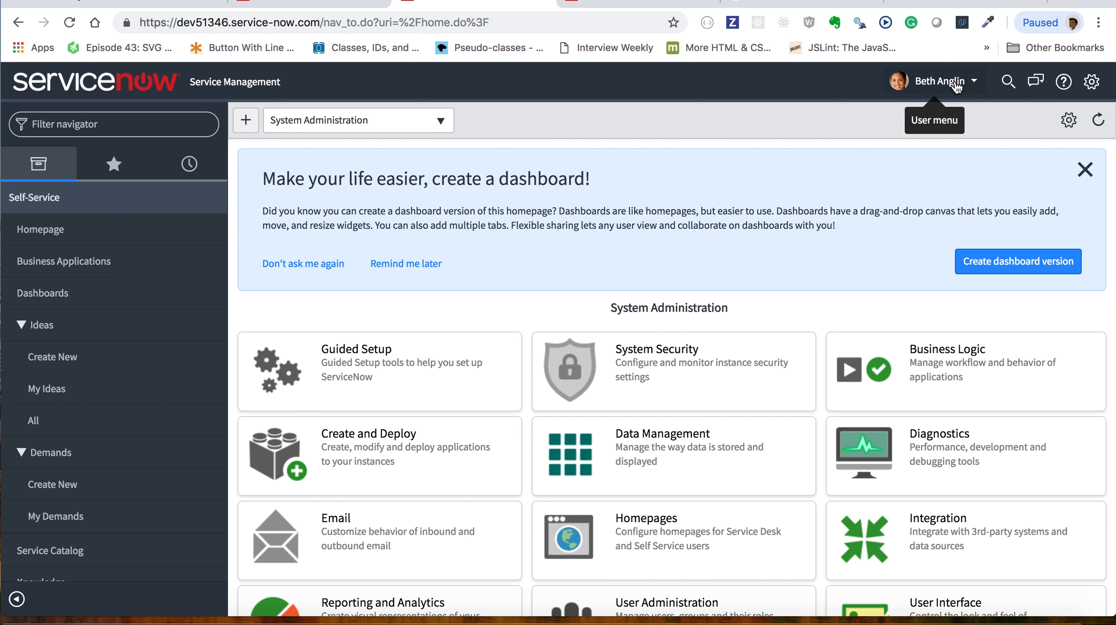
{"action": "mouse_move", "coordinate": [167, 211]}
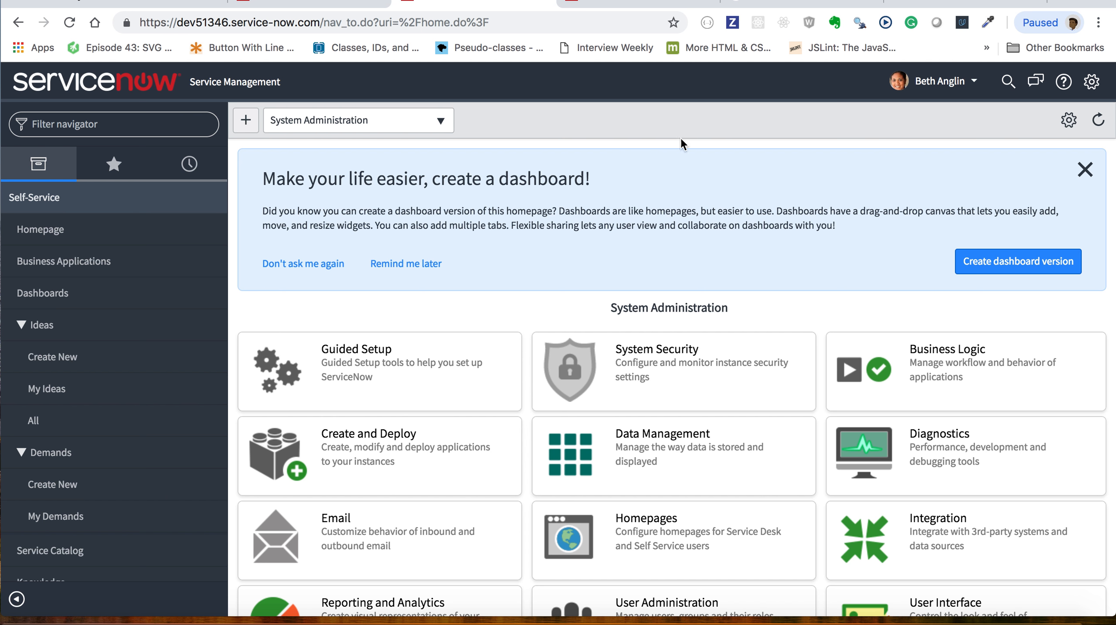
{"action": "mouse_move", "coordinate": [975, 83]}
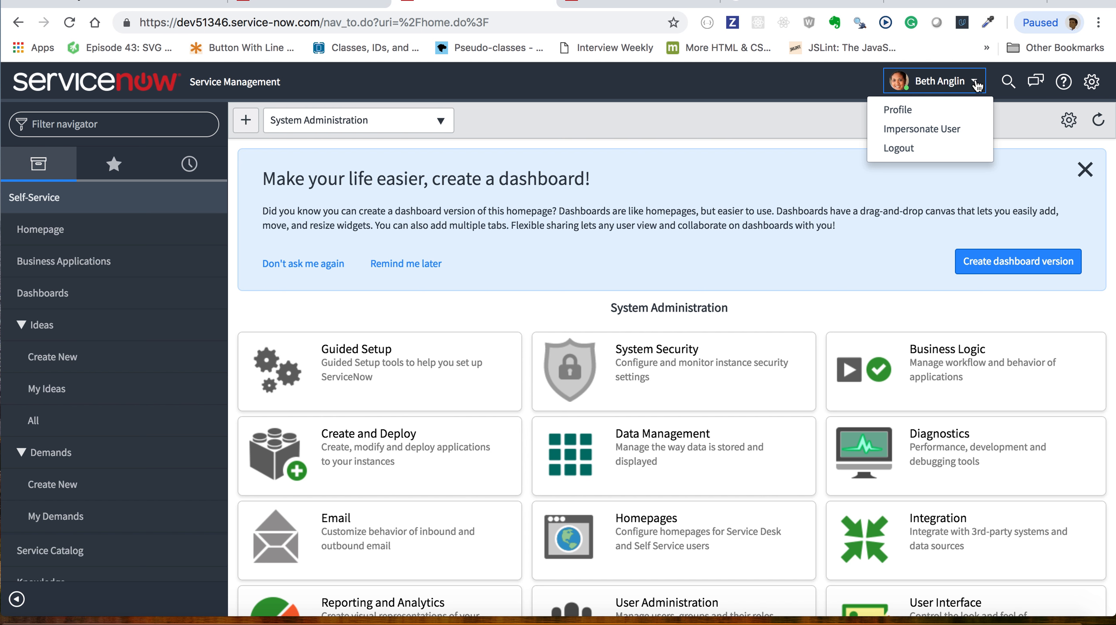
{"action": "mouse_move", "coordinate": [934, 135]}
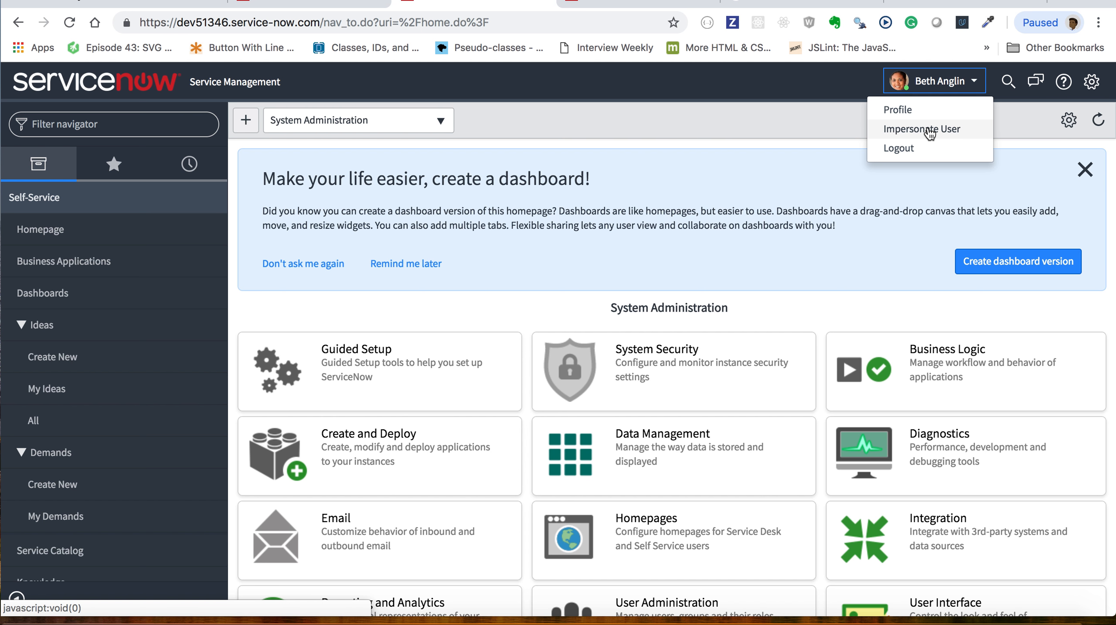
{"action": "mouse_move", "coordinate": [803, 75]}
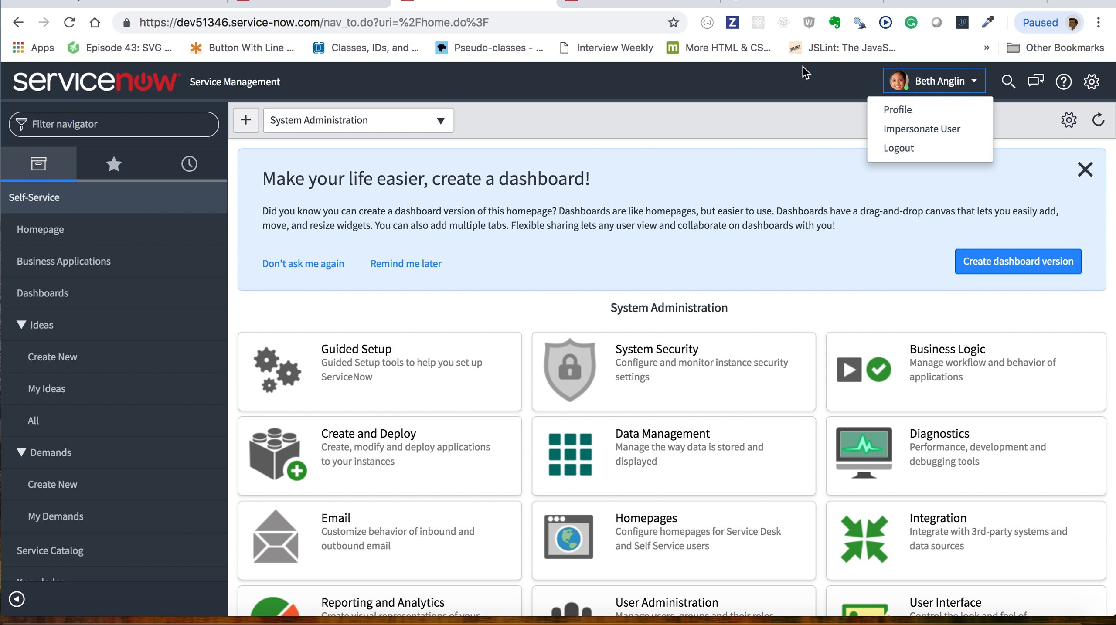
{"action": "mouse_move", "coordinate": [682, 130]}
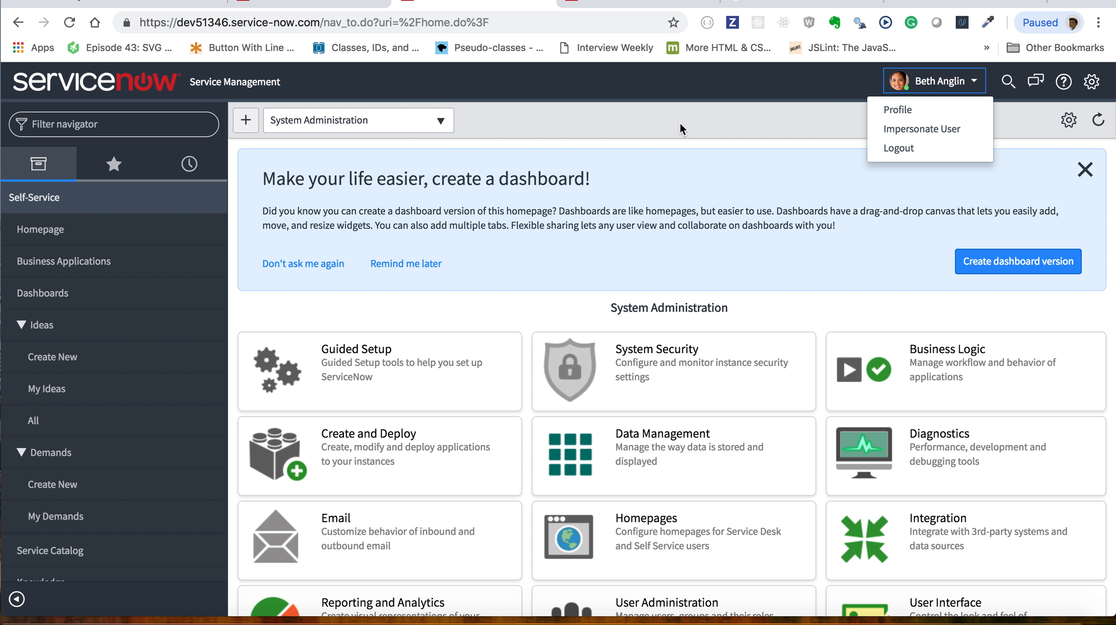
{"action": "mouse_move", "coordinate": [718, 126]}
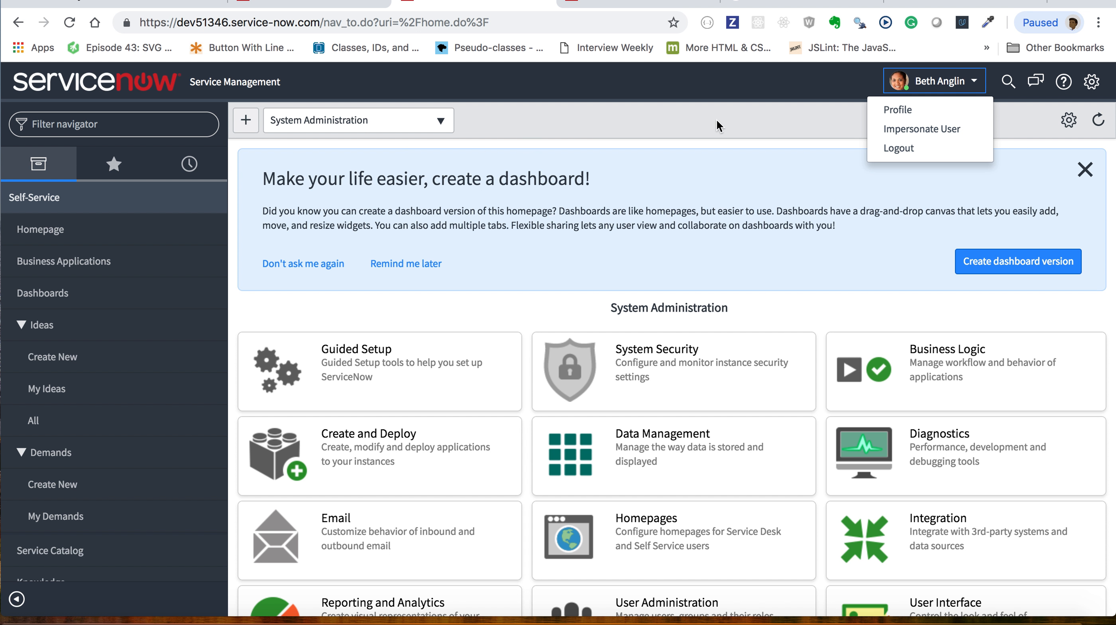